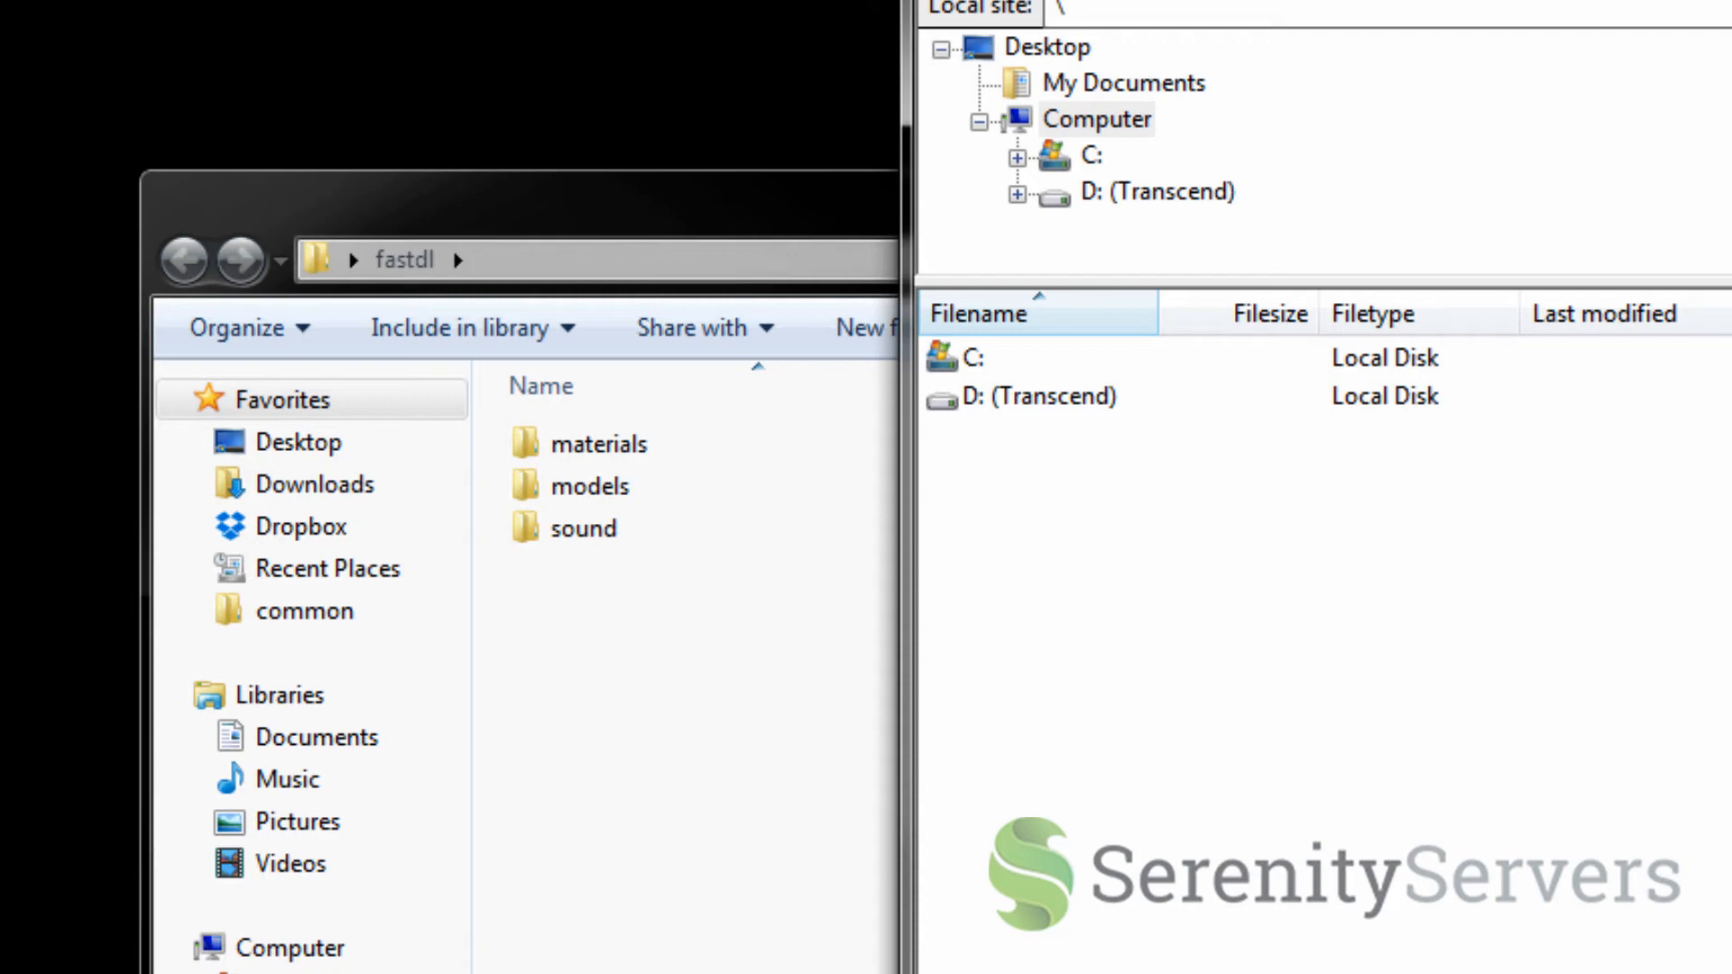
# - Drop the materials, models and sound folders into FileZilla's remote garrysmod directory to upload them
pyautogui.click(1188, 35)
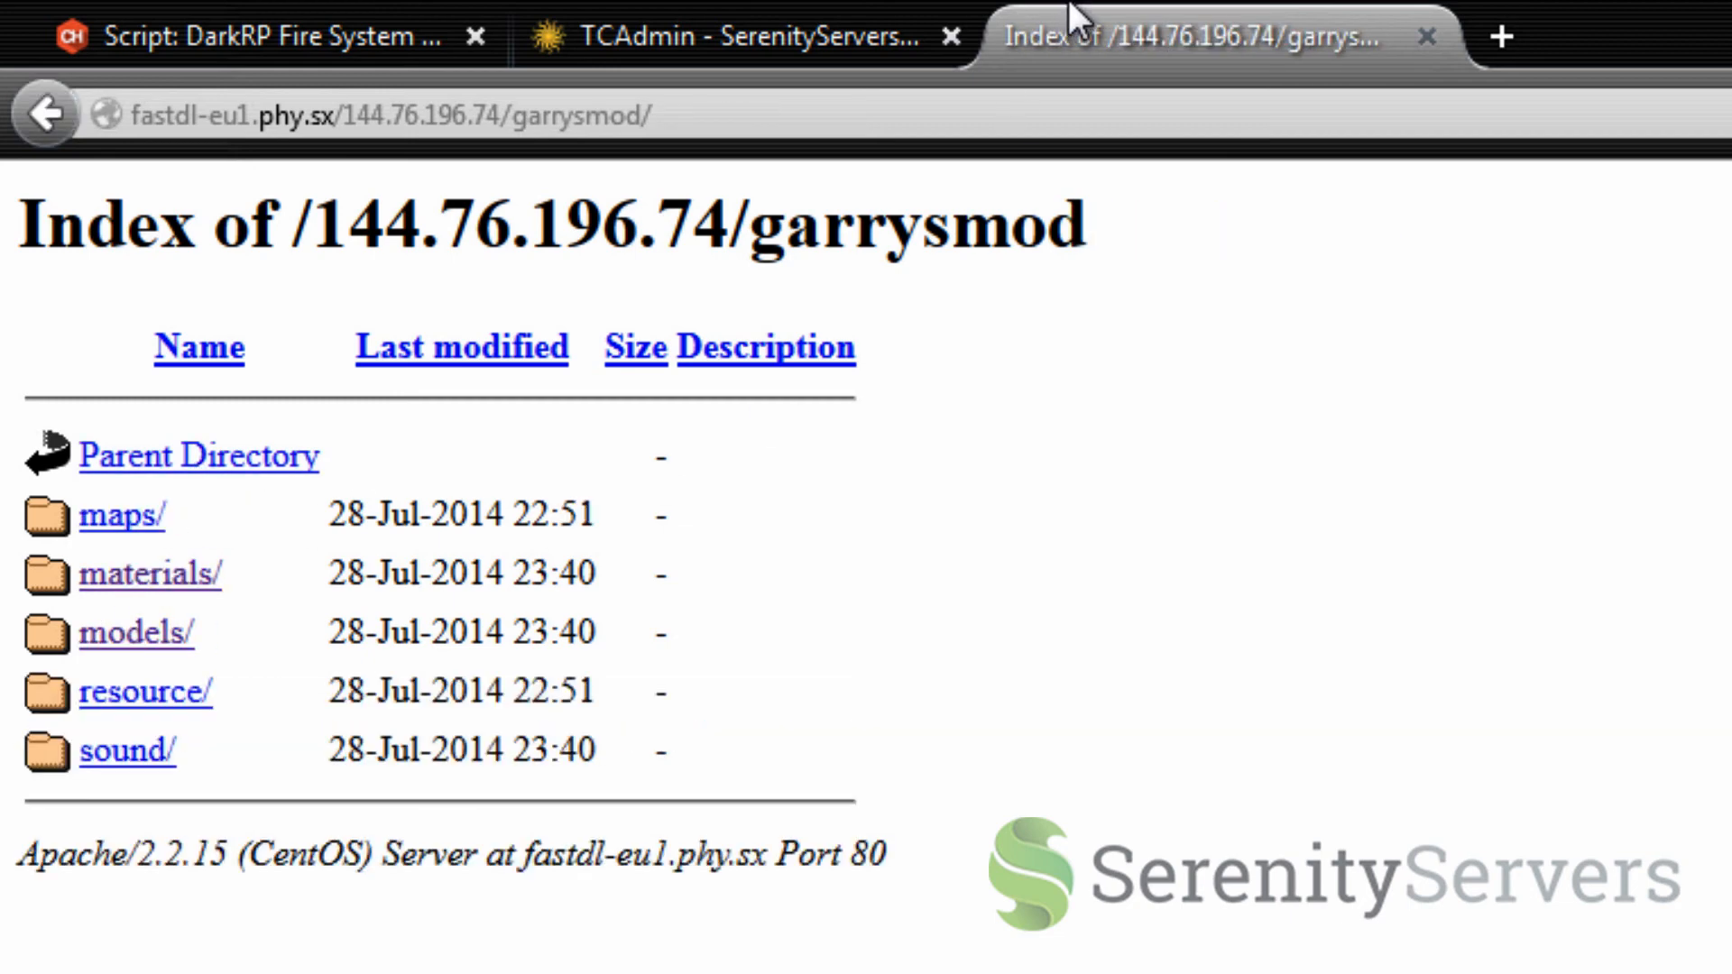